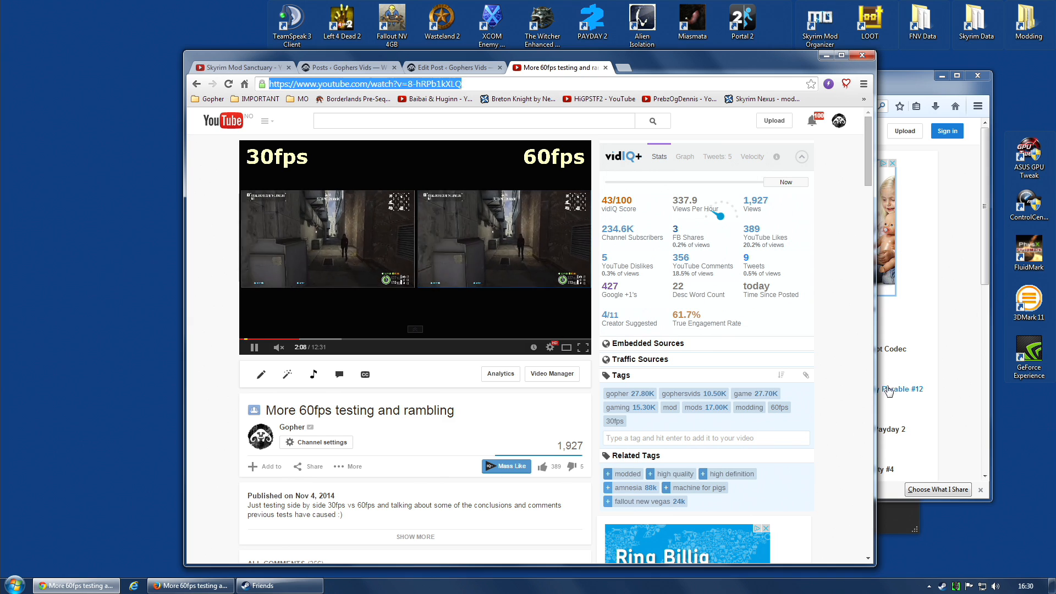
pyautogui.moveTo(864, 84)
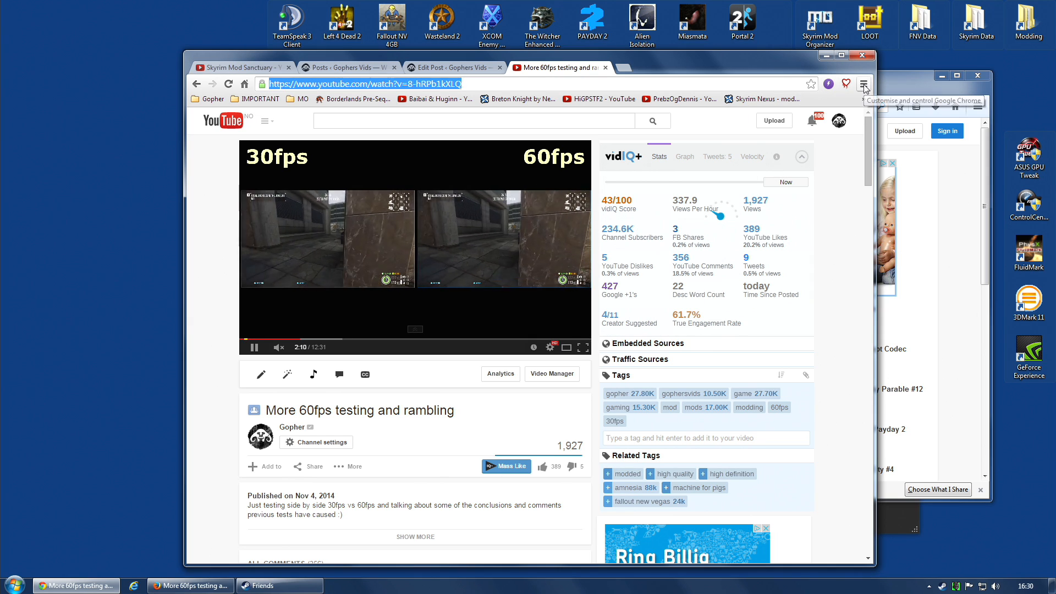
# - Bring up Chrome's main menu over the 30fps-vs-60fps YouTube video
pyautogui.click(863, 84)
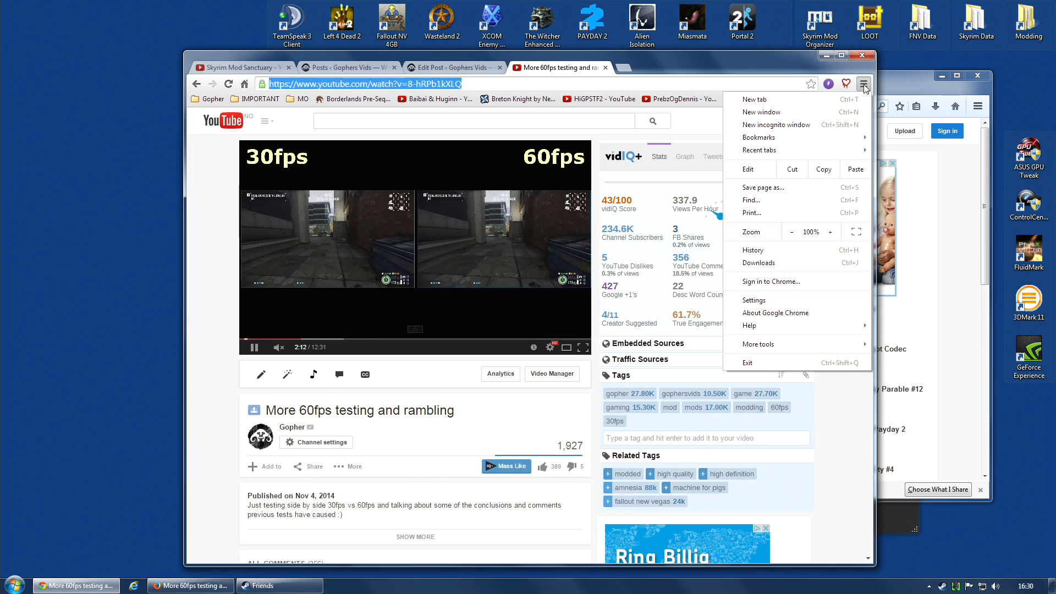
# - In Chrome's advanced System settings, uncheck 'Use hardware acceleration when available'
pyautogui.click(757, 299)
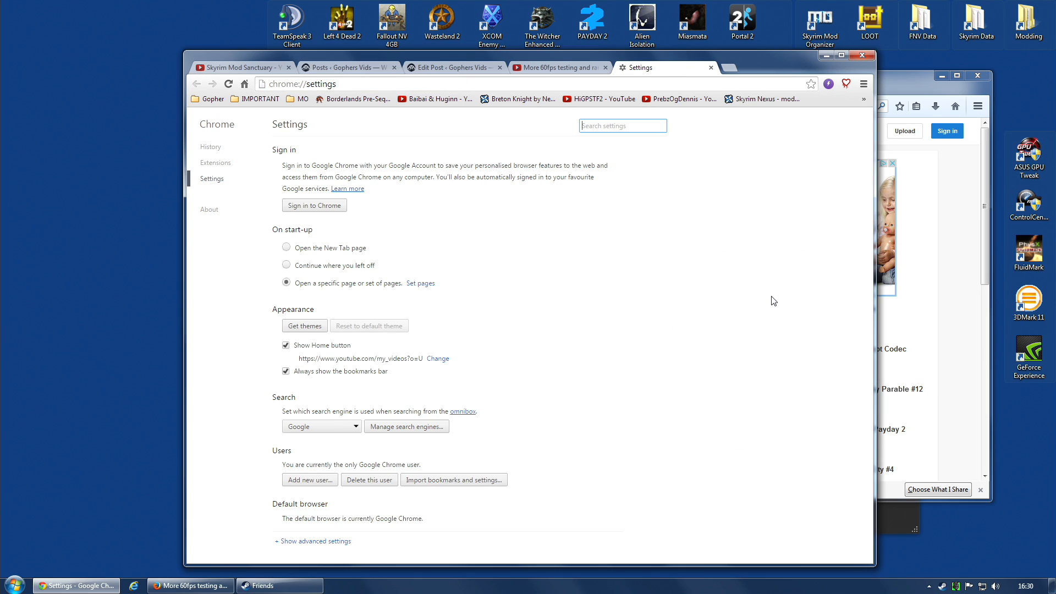
pyautogui.moveTo(586, 477)
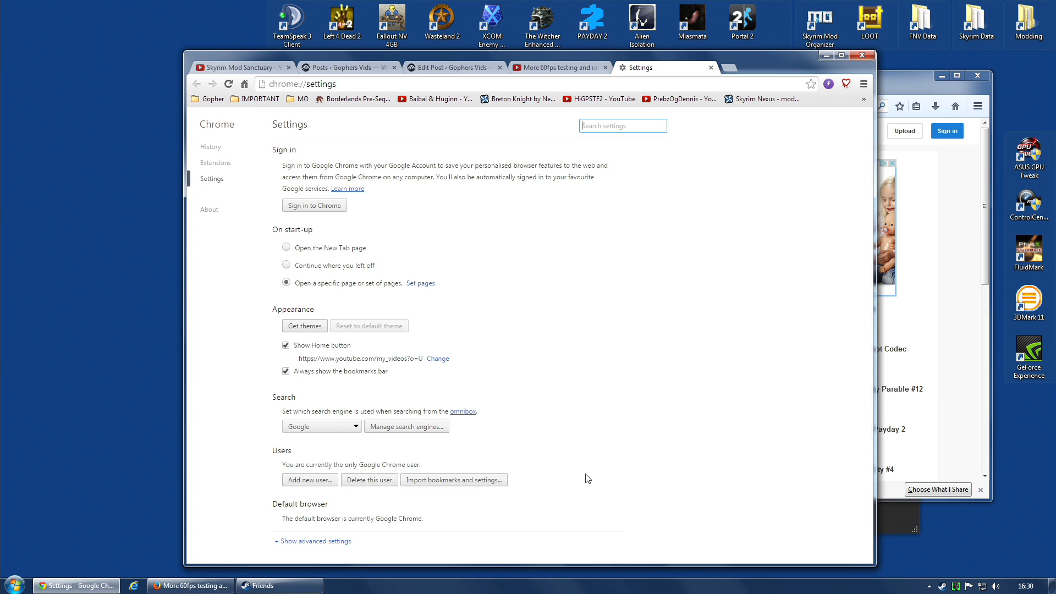
pyautogui.scroll(-3)
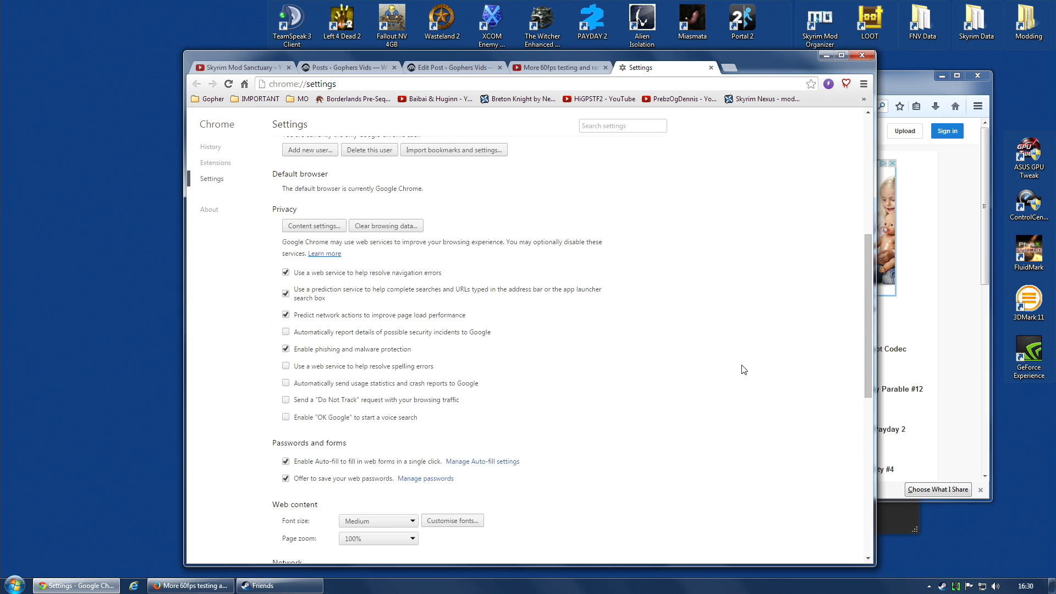
pyautogui.scroll(-3)
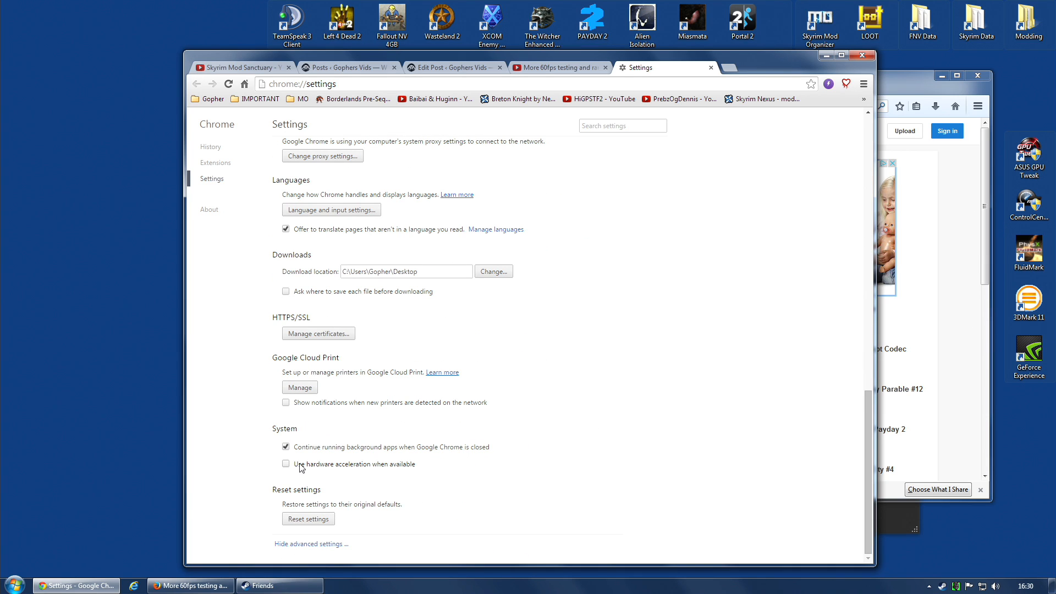
pyautogui.moveTo(363, 474)
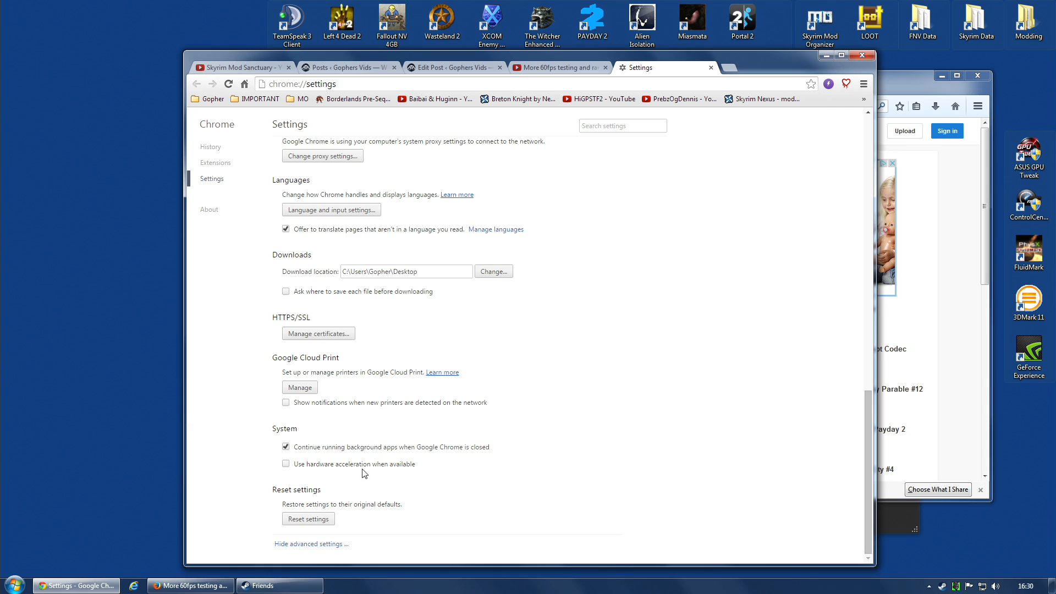
pyautogui.moveTo(407, 471)
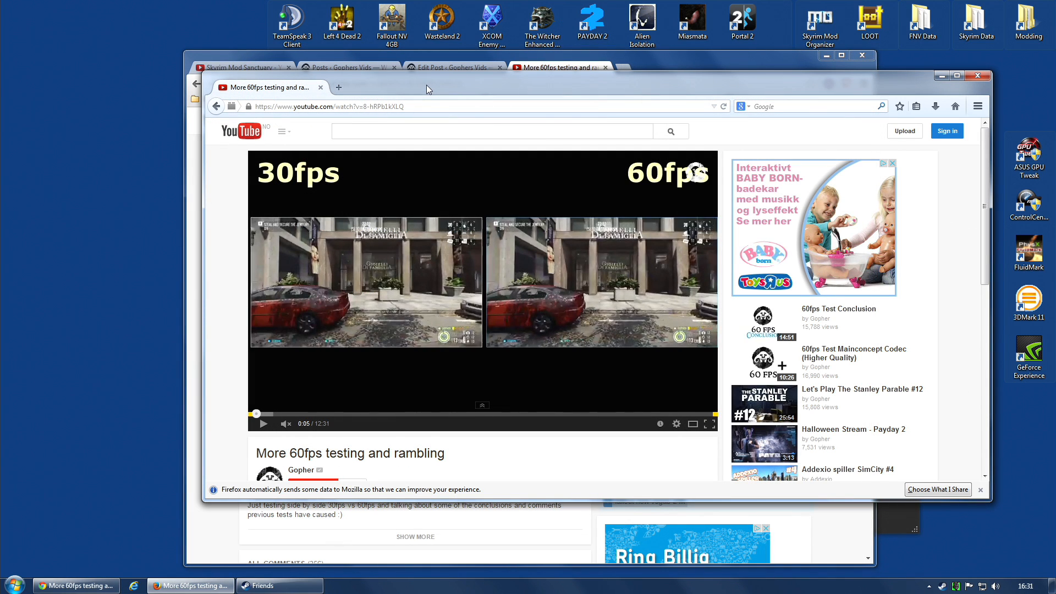
# - In Firefox Options > Advanced > General, uncheck hardware acceleration and confirm with OK
pyautogui.click(977, 107)
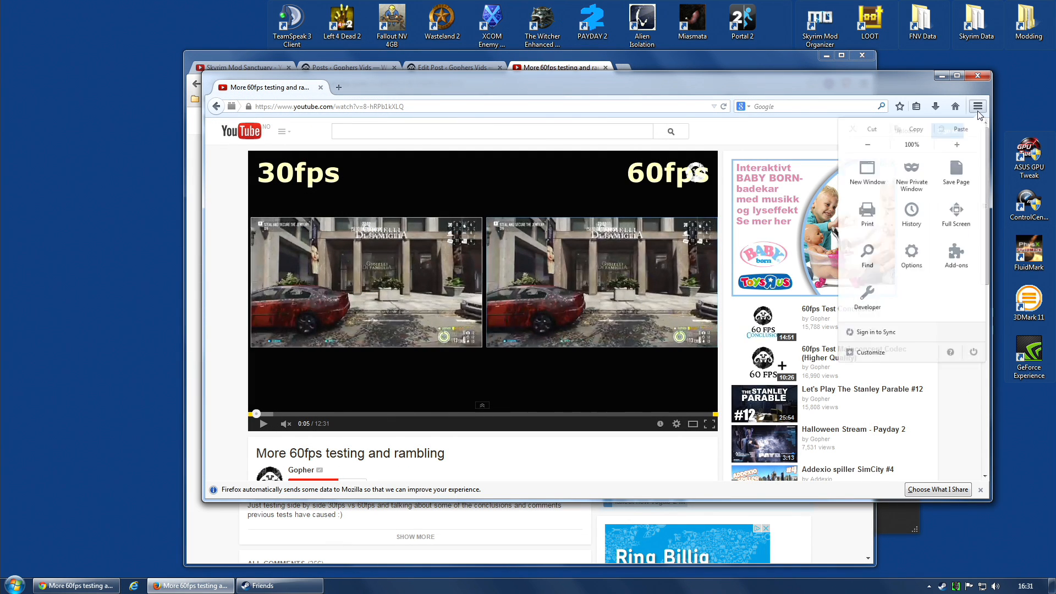
pyautogui.click(911, 255)
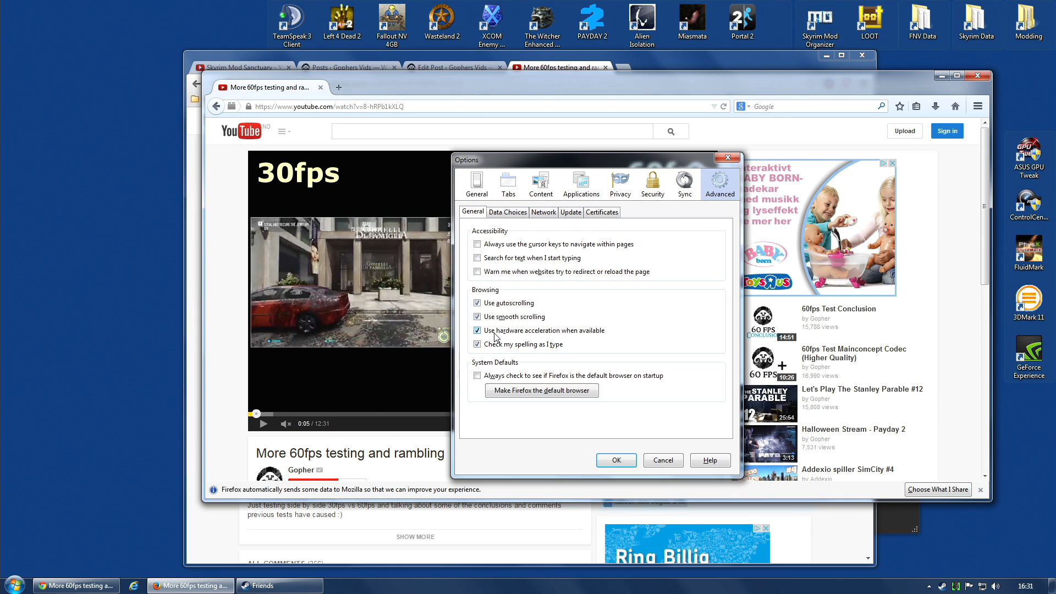
pyautogui.click(477, 330)
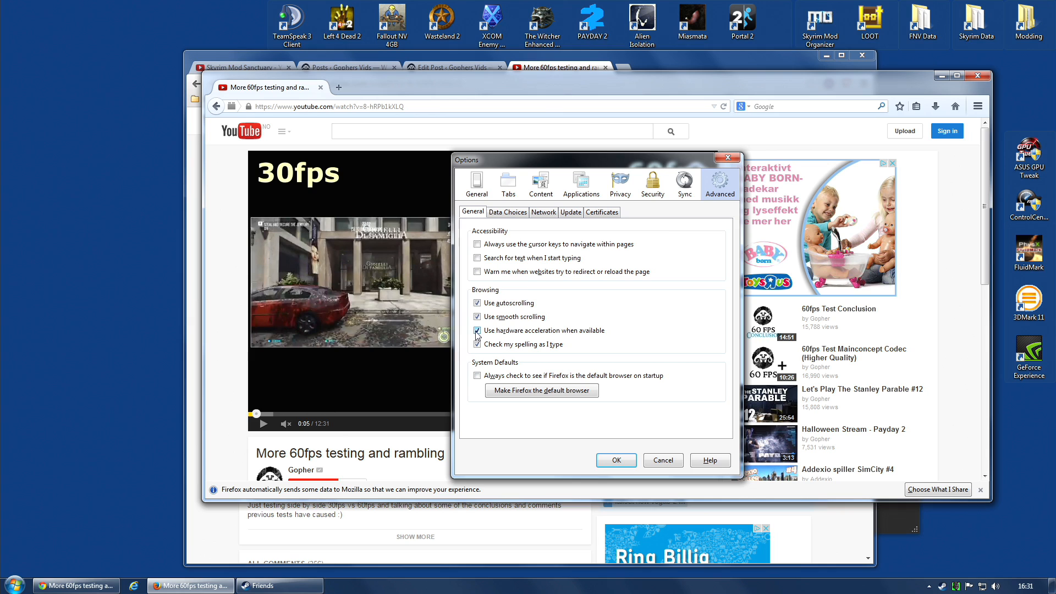
pyautogui.click(616, 460)
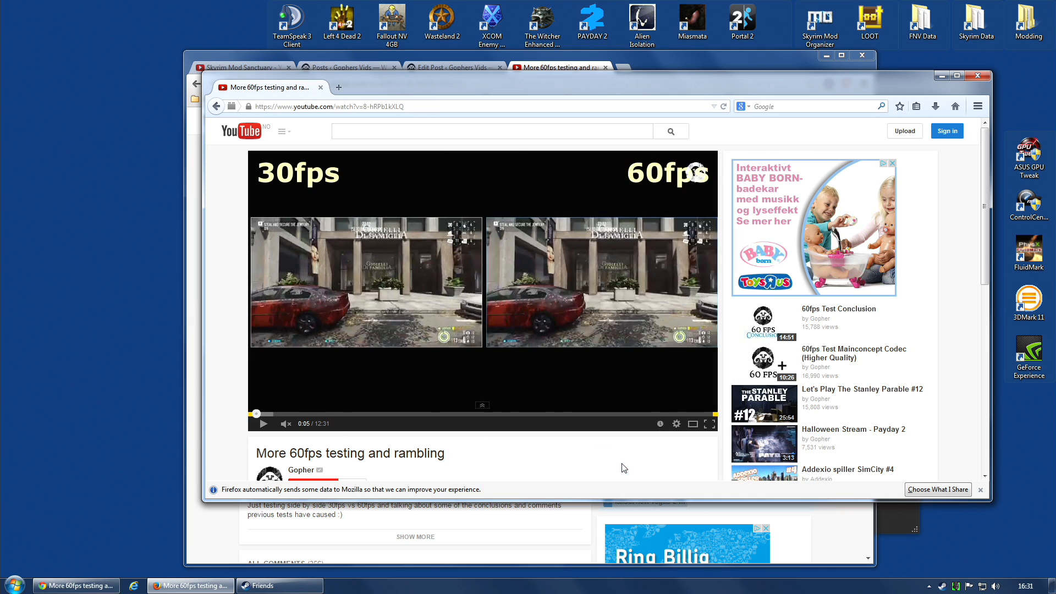
pyautogui.moveTo(605, 470)
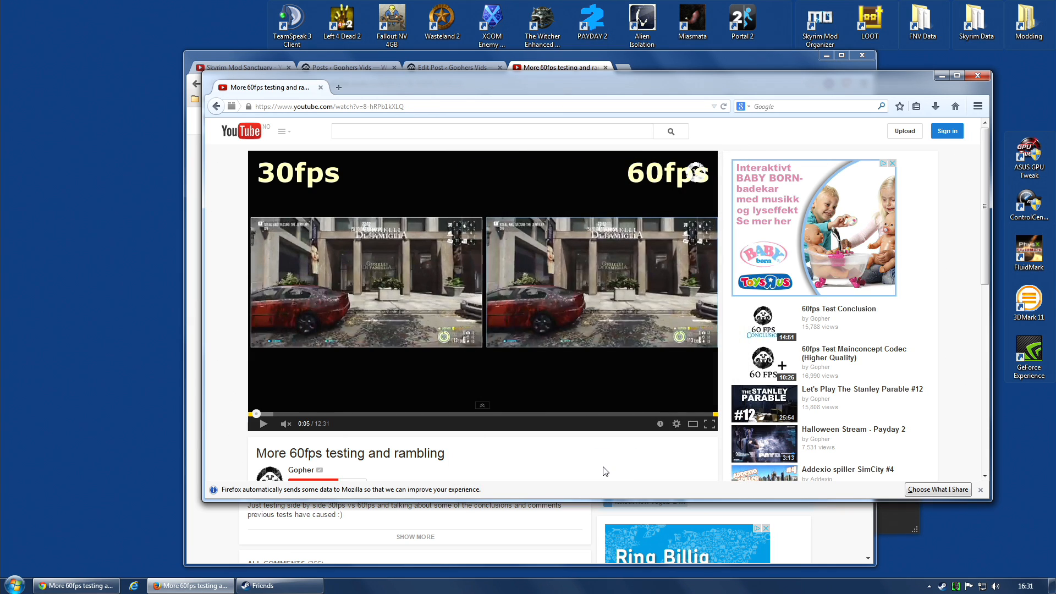
# - Play the comparison video briefly in Firefox to check smoothness, then pause it
pyautogui.click(676, 423)
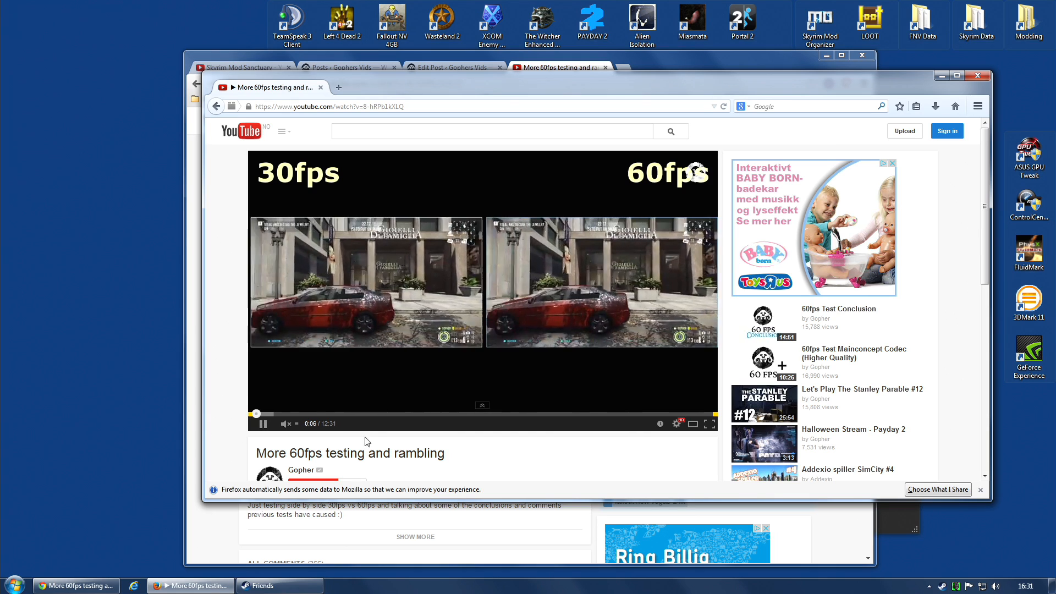
pyautogui.click(675, 424)
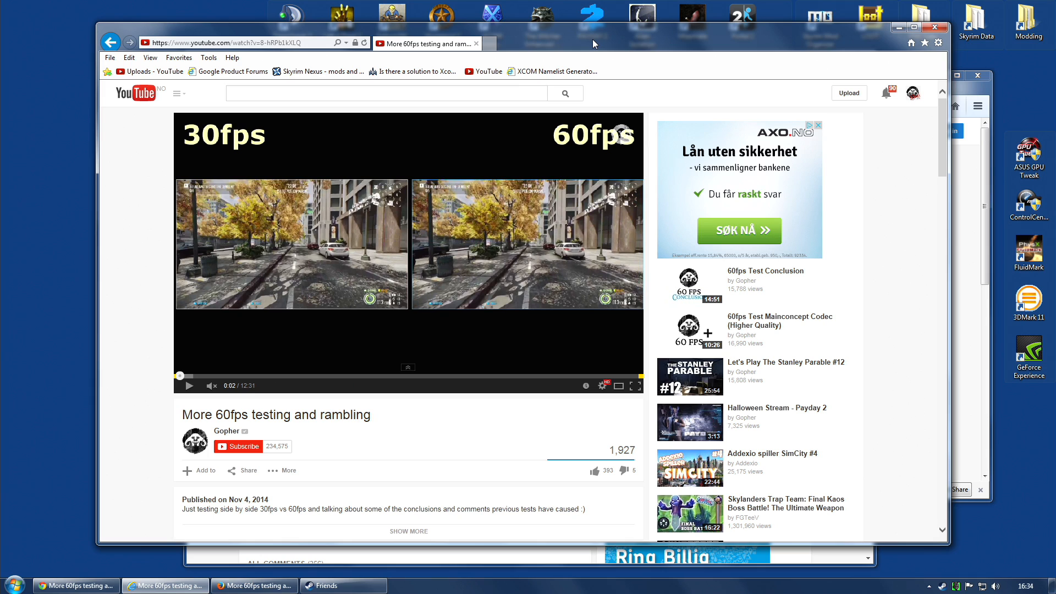
pyautogui.moveTo(534, 33)
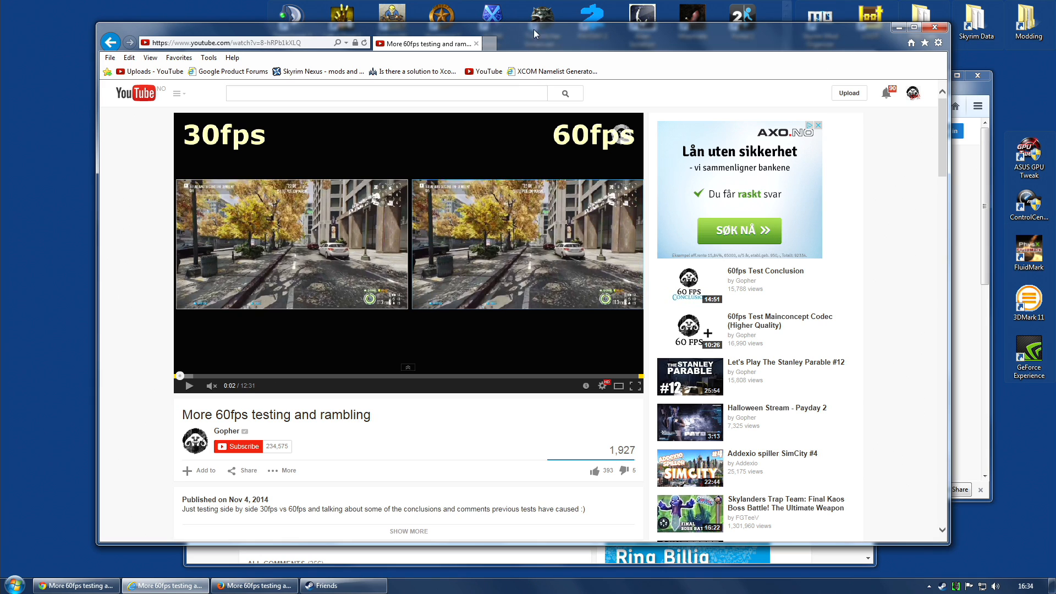
pyautogui.moveTo(938, 42)
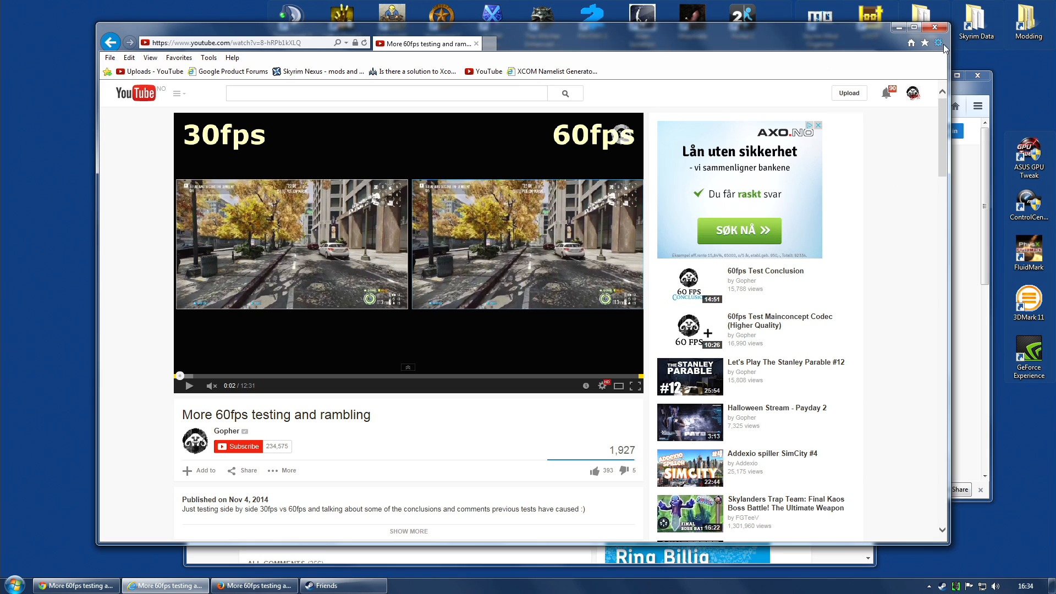
pyautogui.moveTo(938, 41)
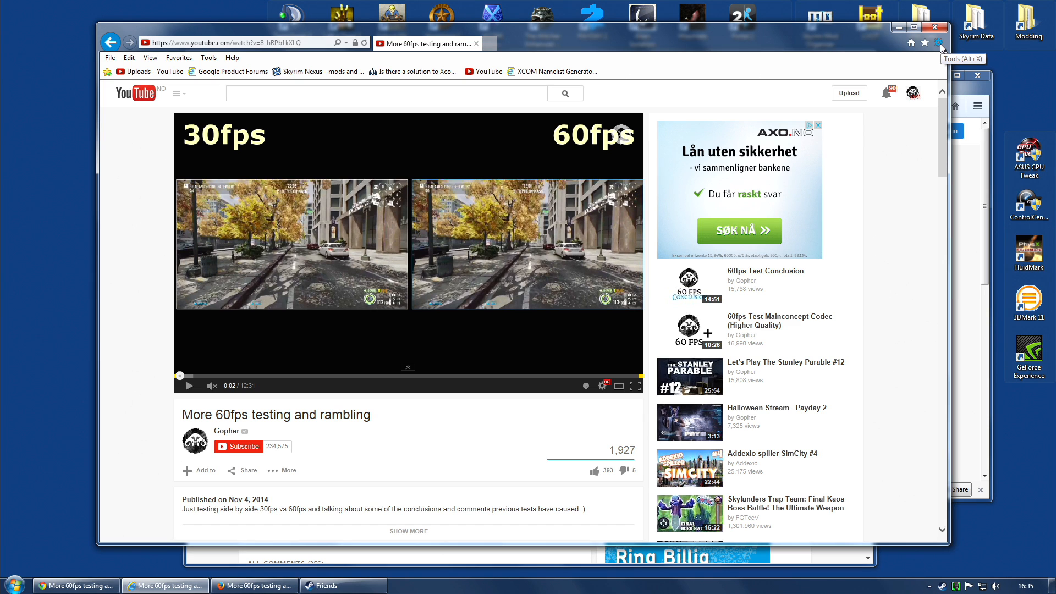
pyautogui.moveTo(801, 53)
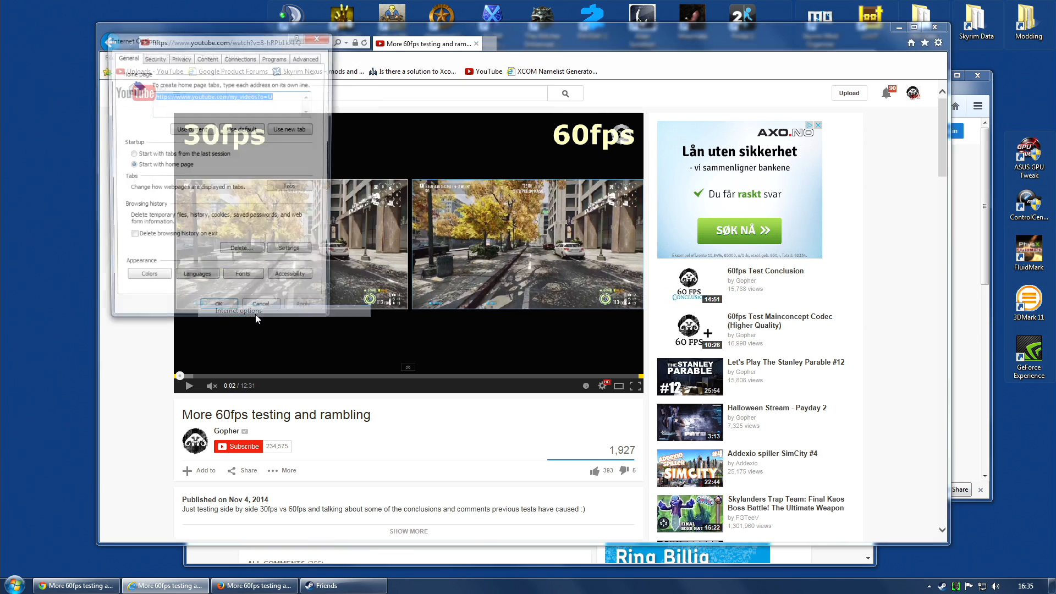
# - On Internet Options' Advanced tab, check 'Use software rendering instead of GPU rendering'
pyautogui.click(306, 58)
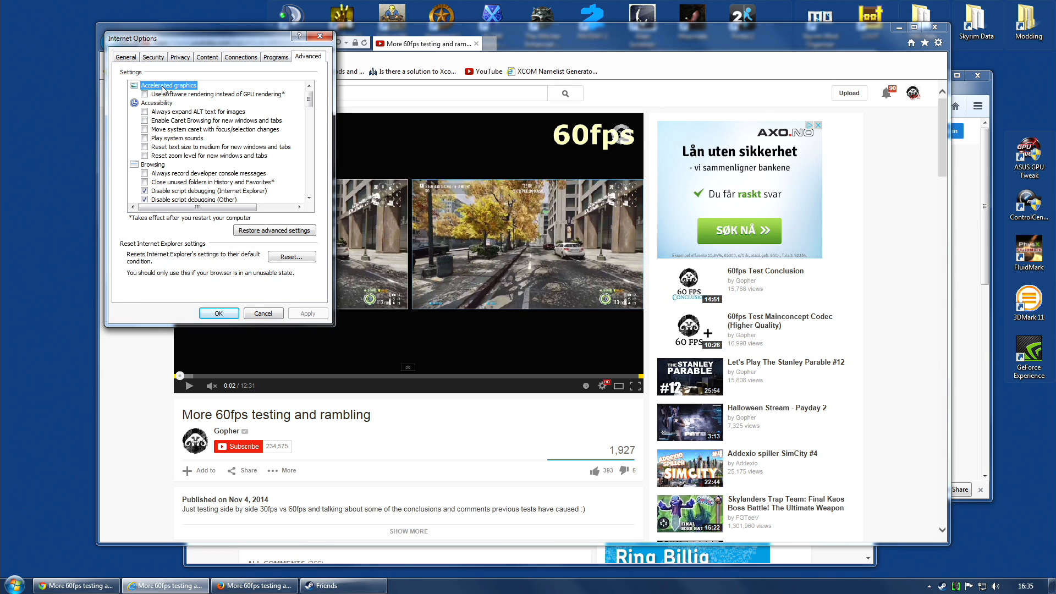
pyautogui.moveTo(156, 103)
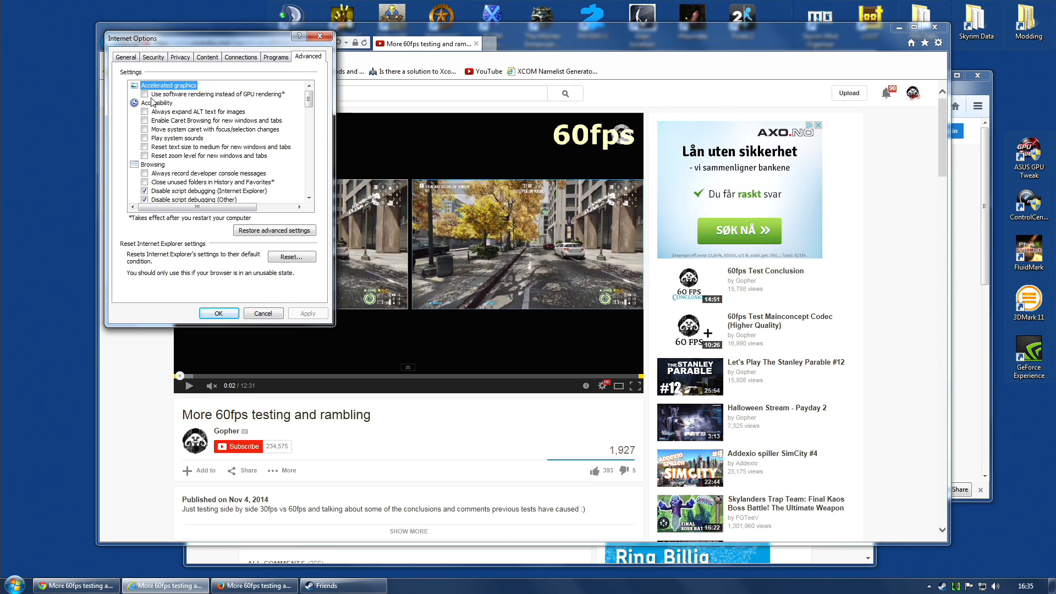
pyautogui.moveTo(235, 101)
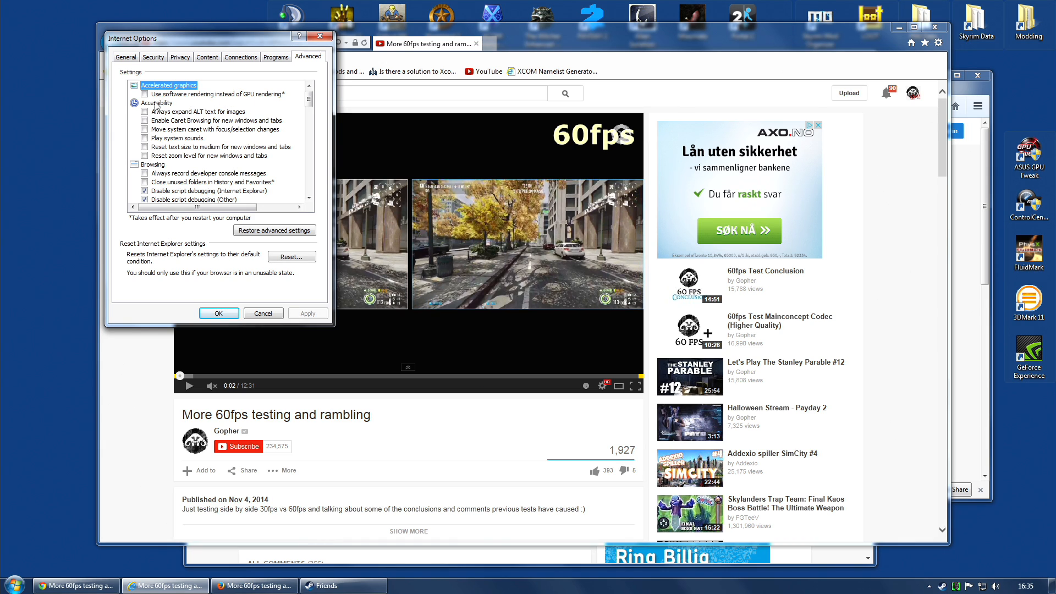
pyautogui.click(146, 93)
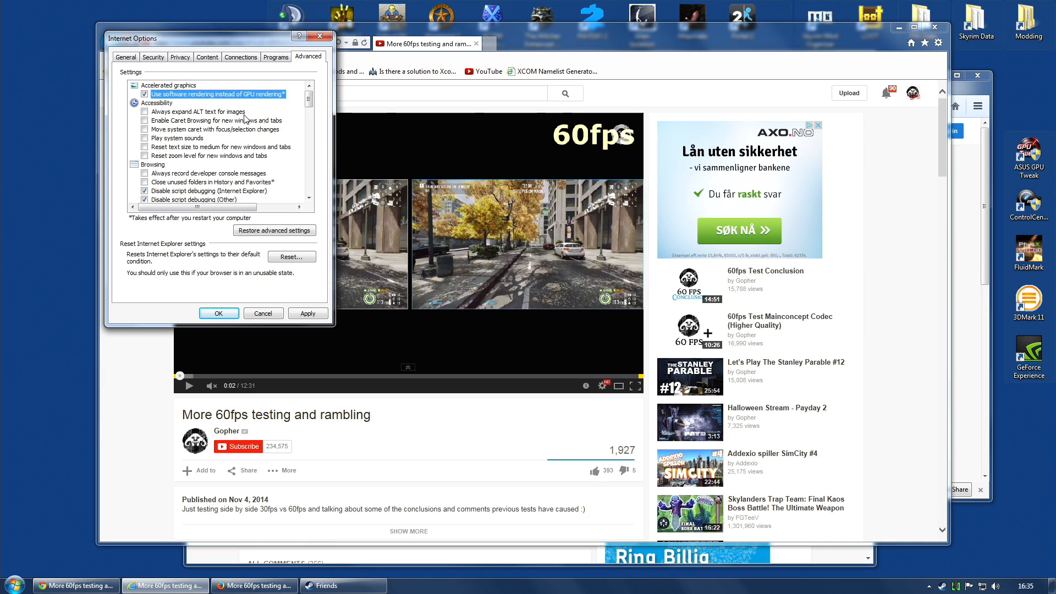